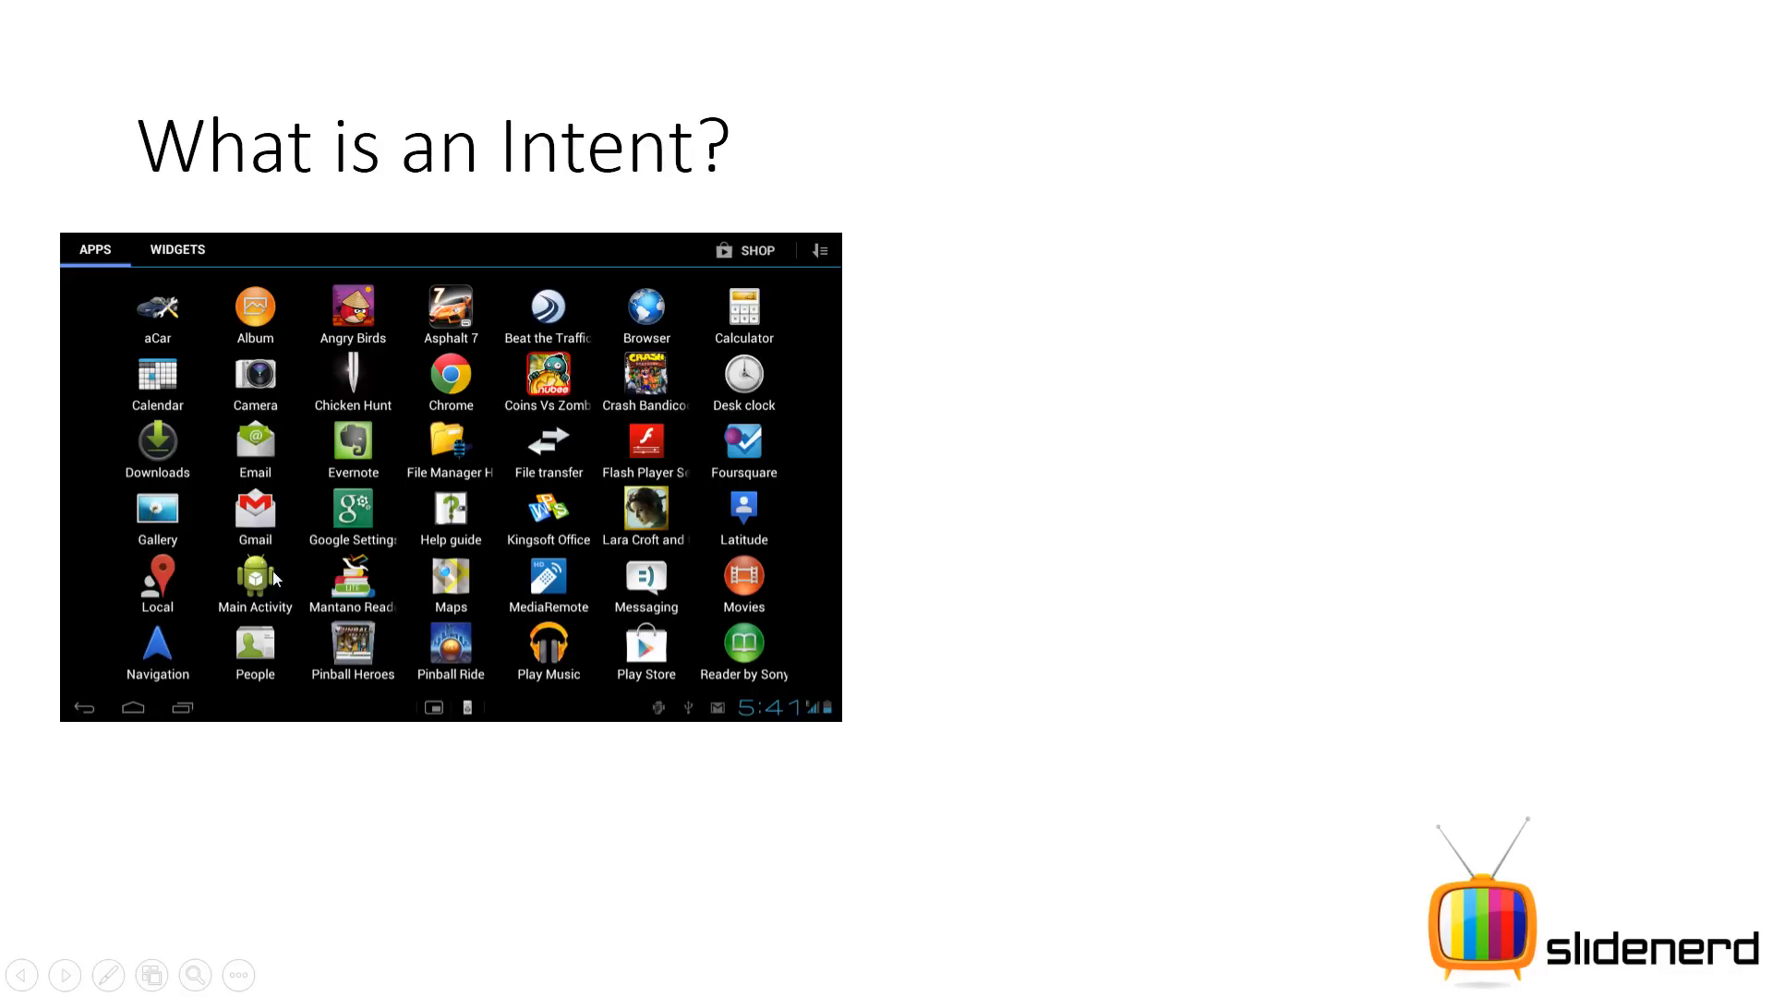
pyautogui.moveTo(990, 582)
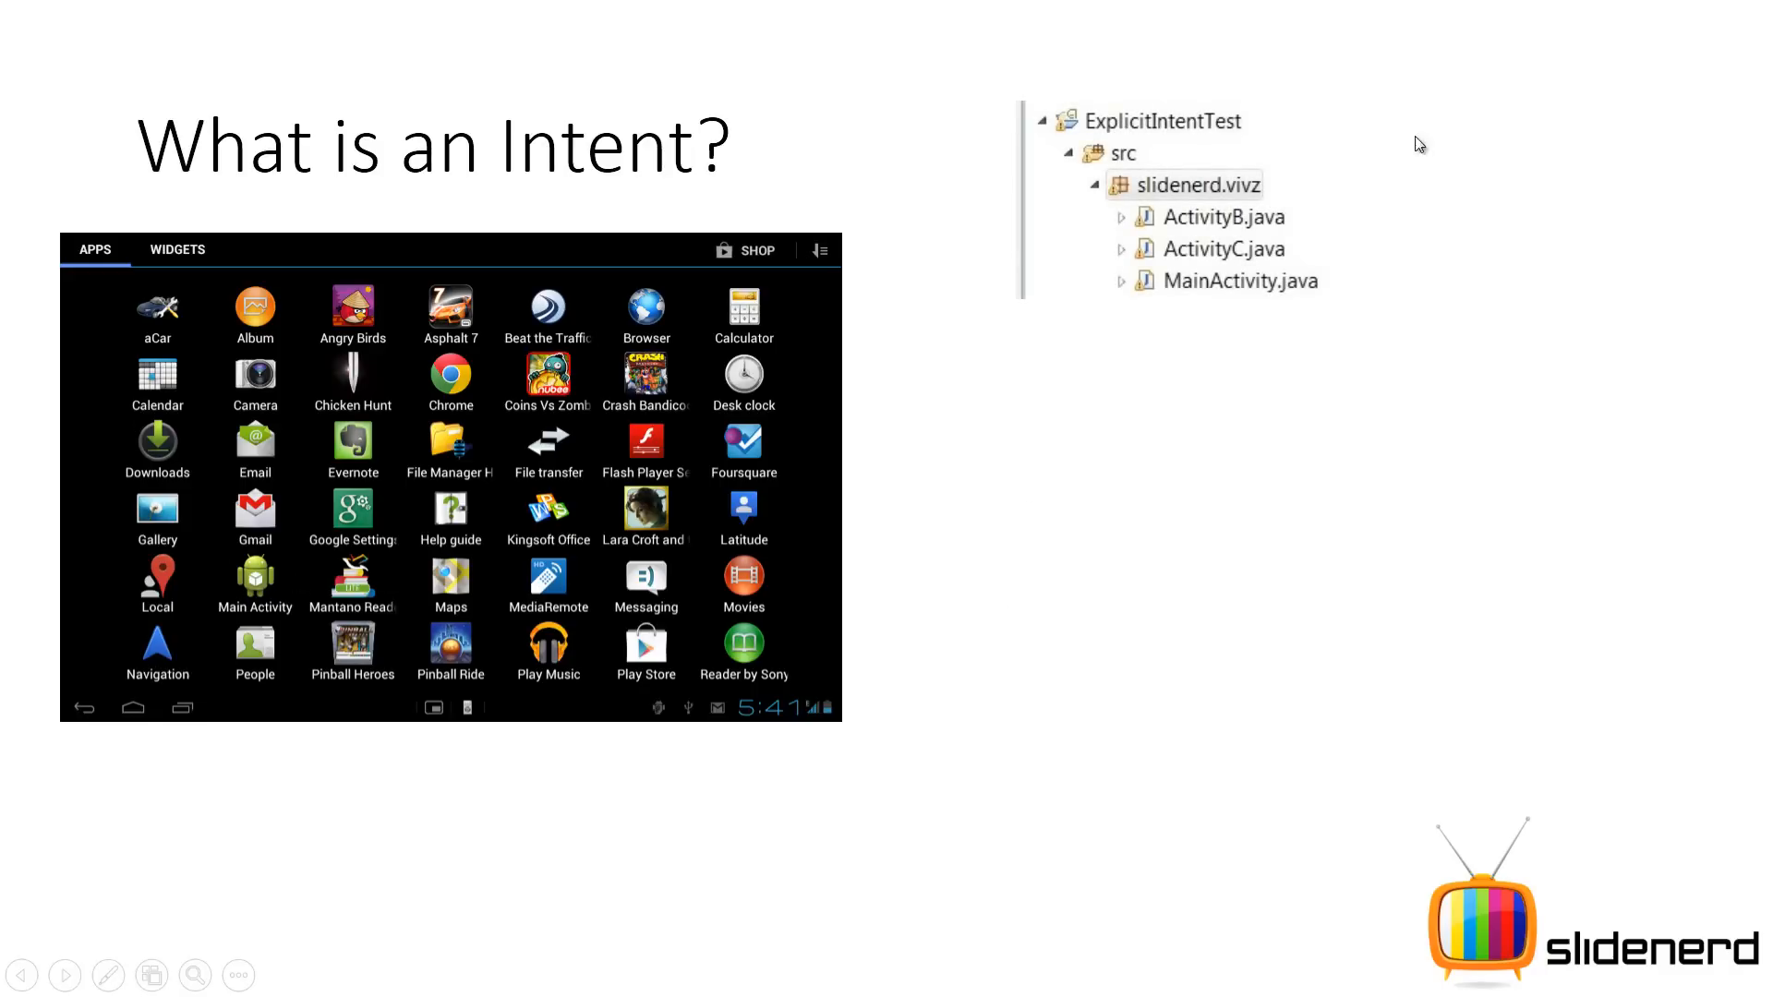
pyautogui.moveTo(1241, 222)
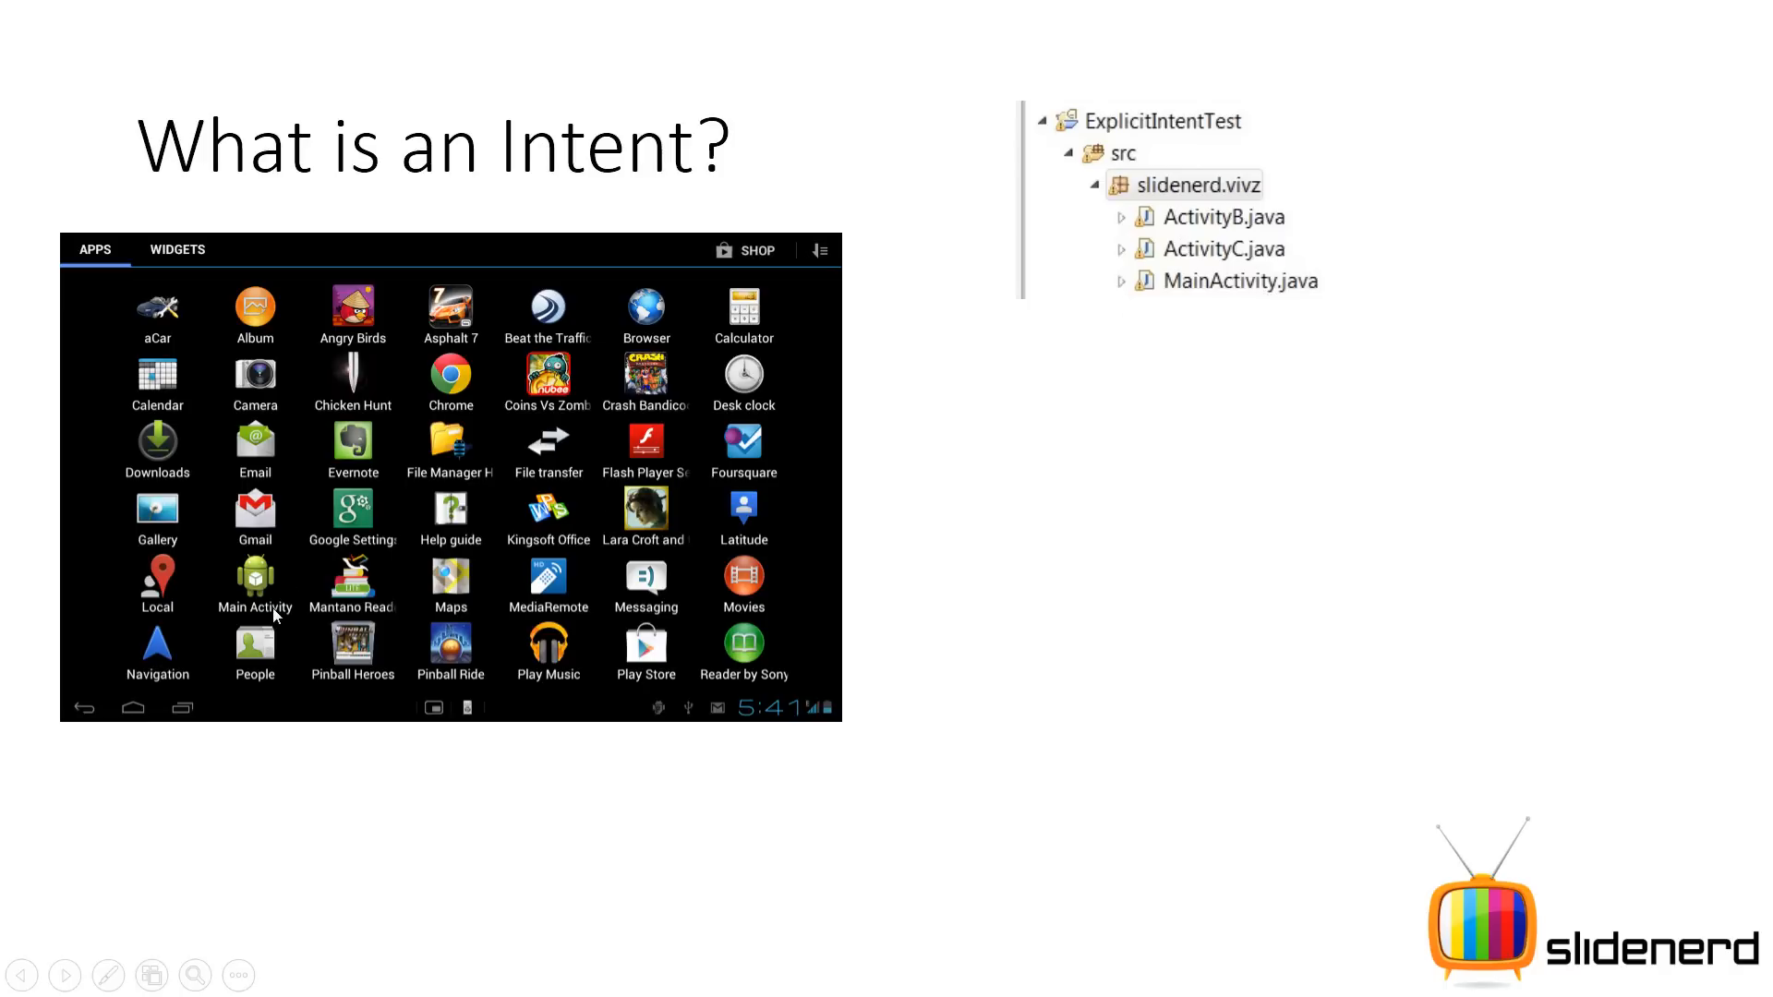
pyautogui.moveTo(286, 578)
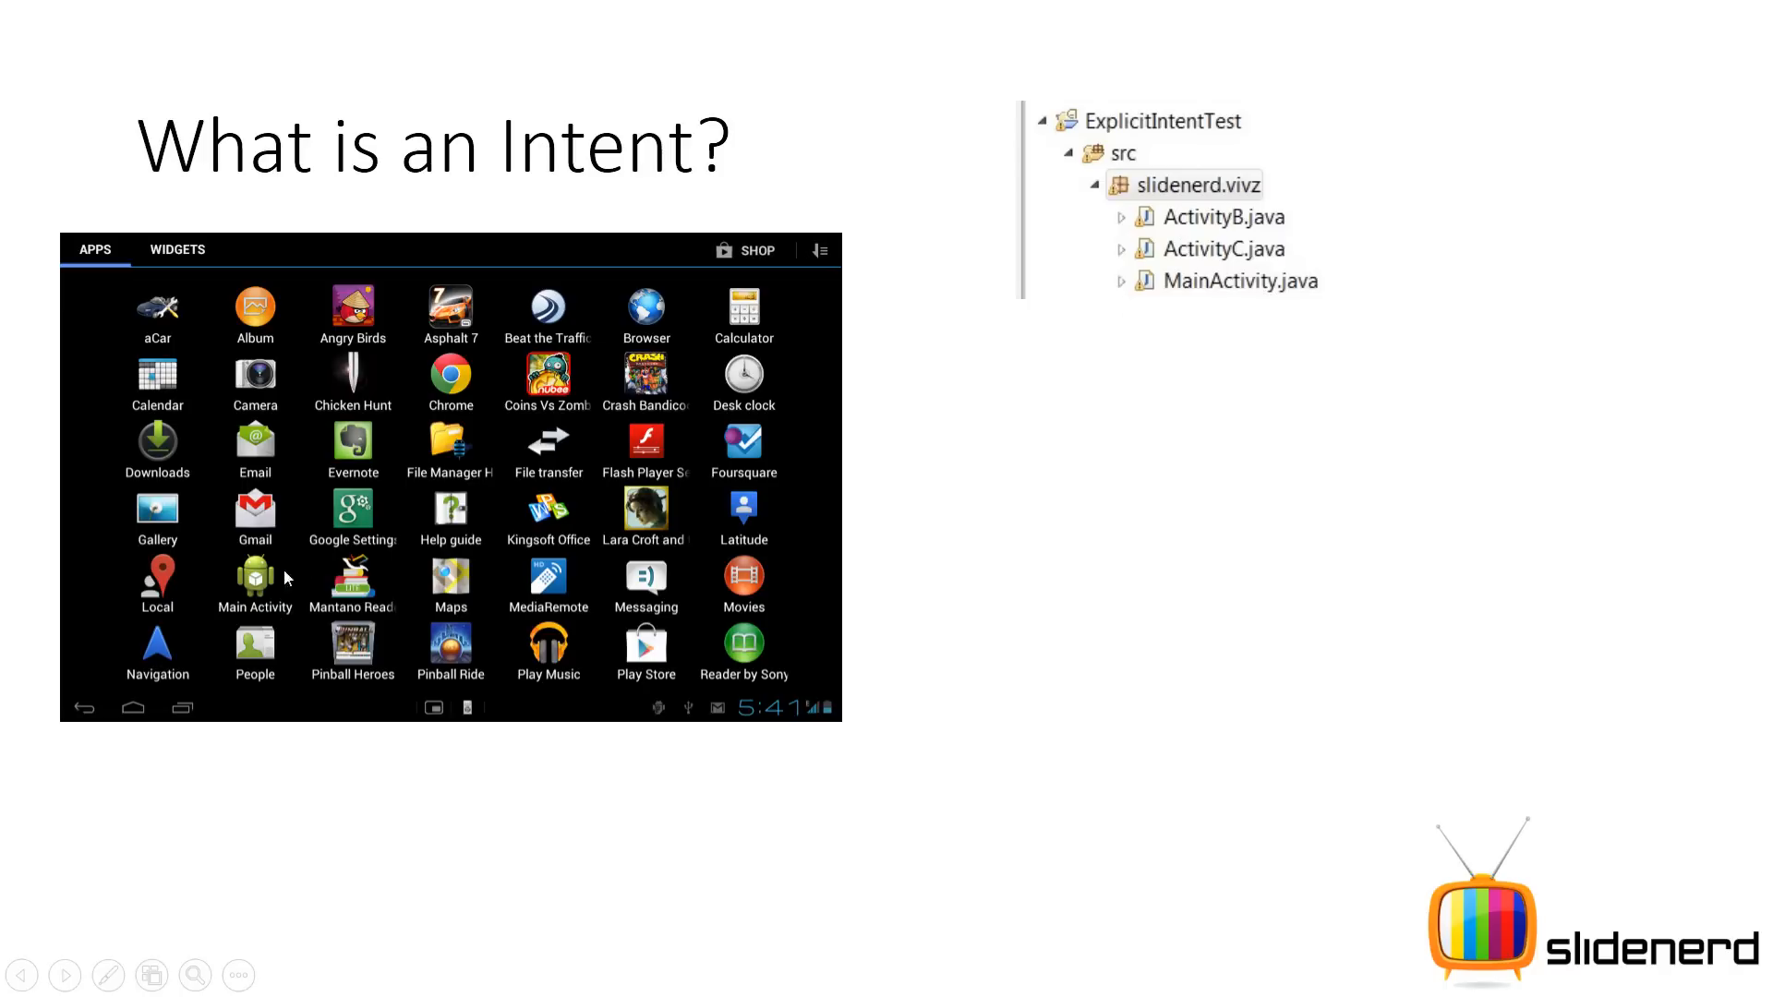
pyautogui.moveTo(1230, 260)
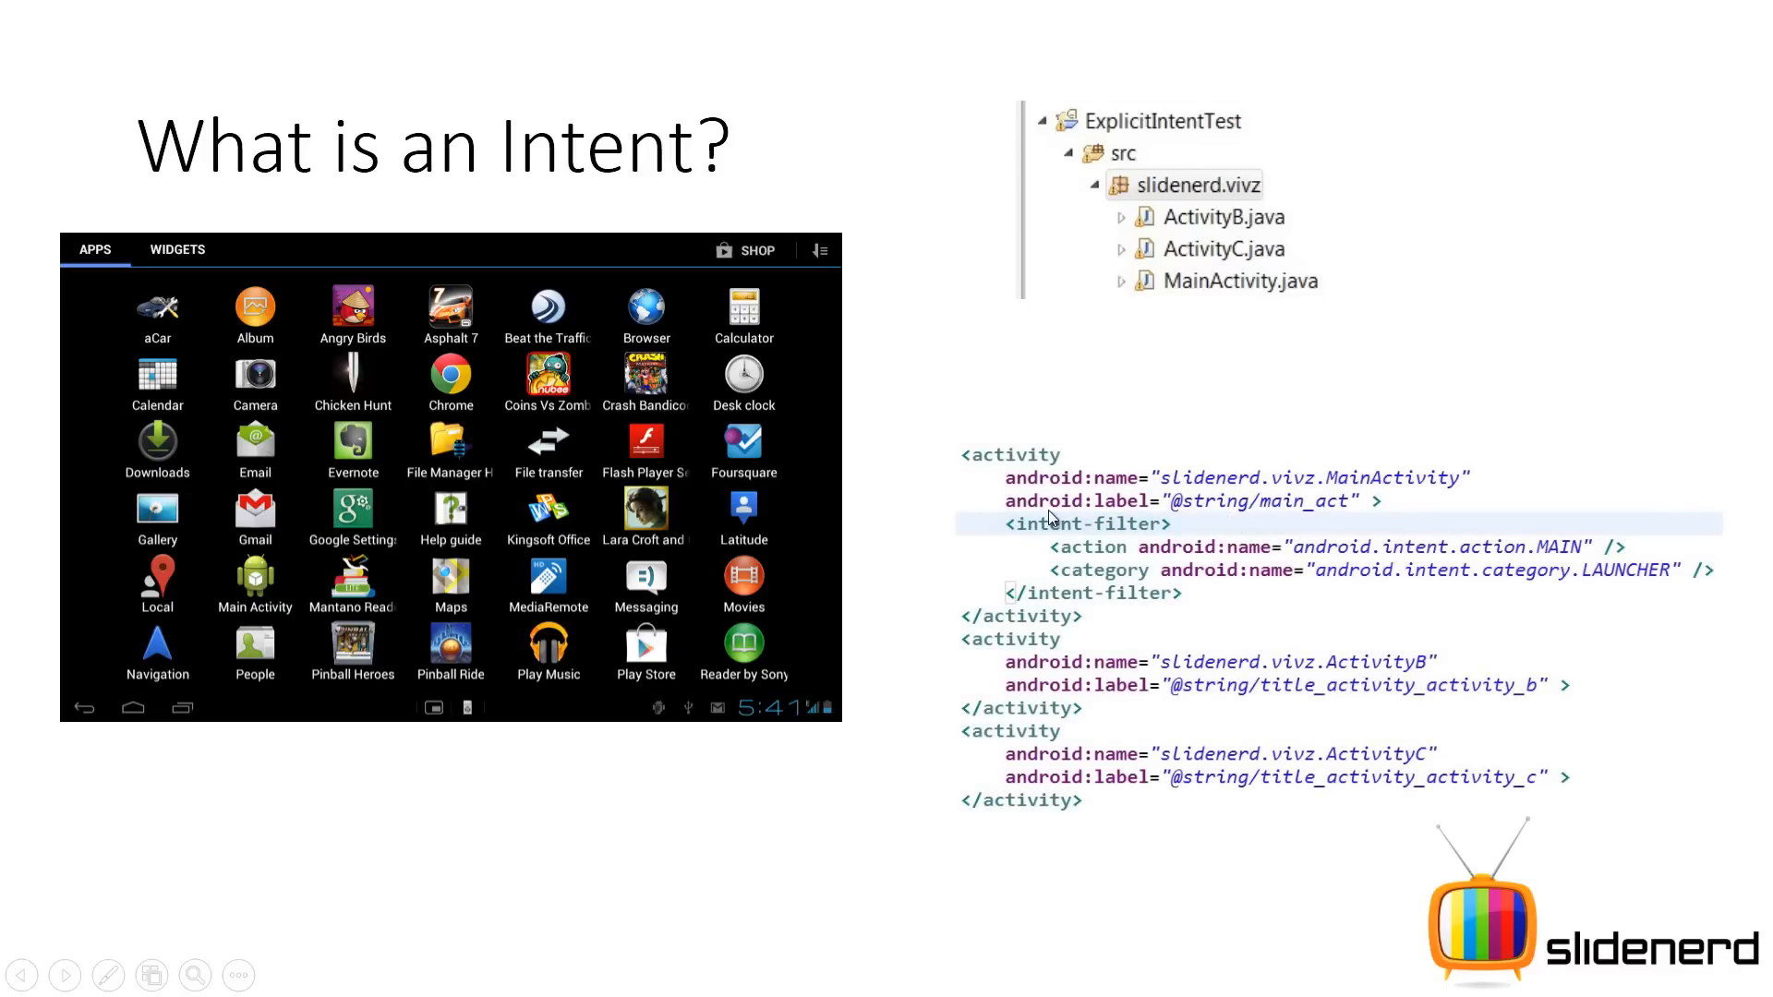
pyautogui.moveTo(1064, 568)
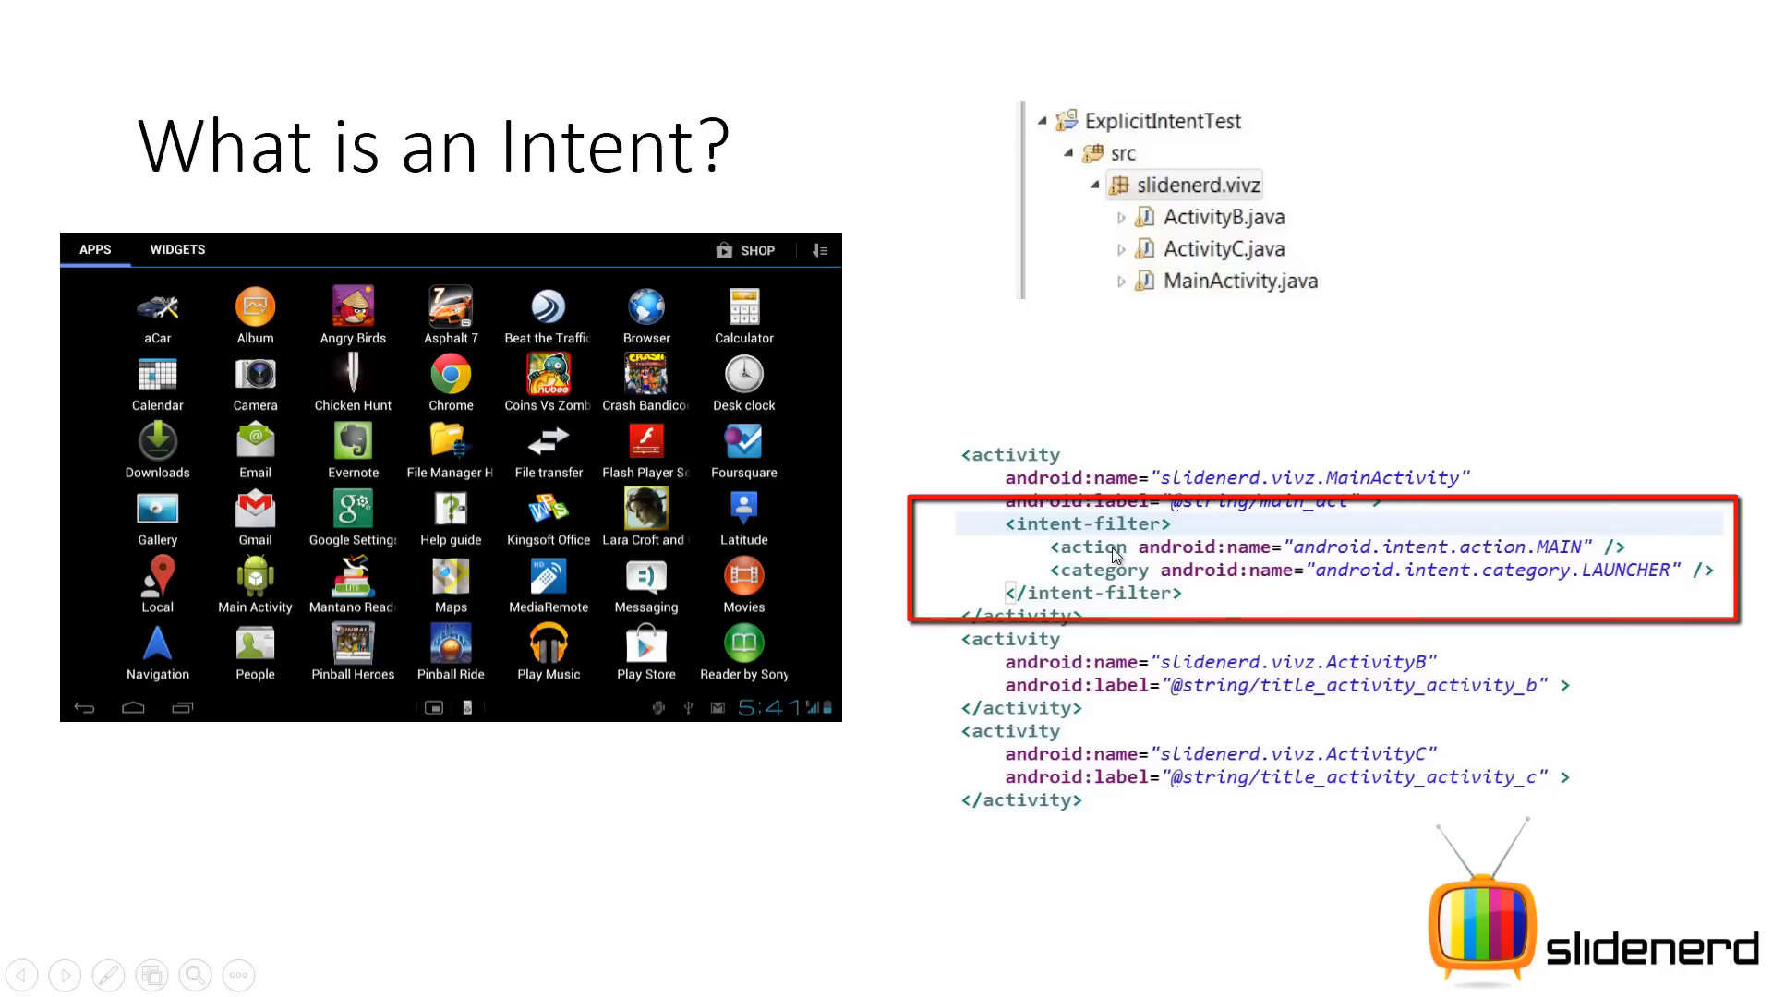
pyautogui.moveTo(1492, 685)
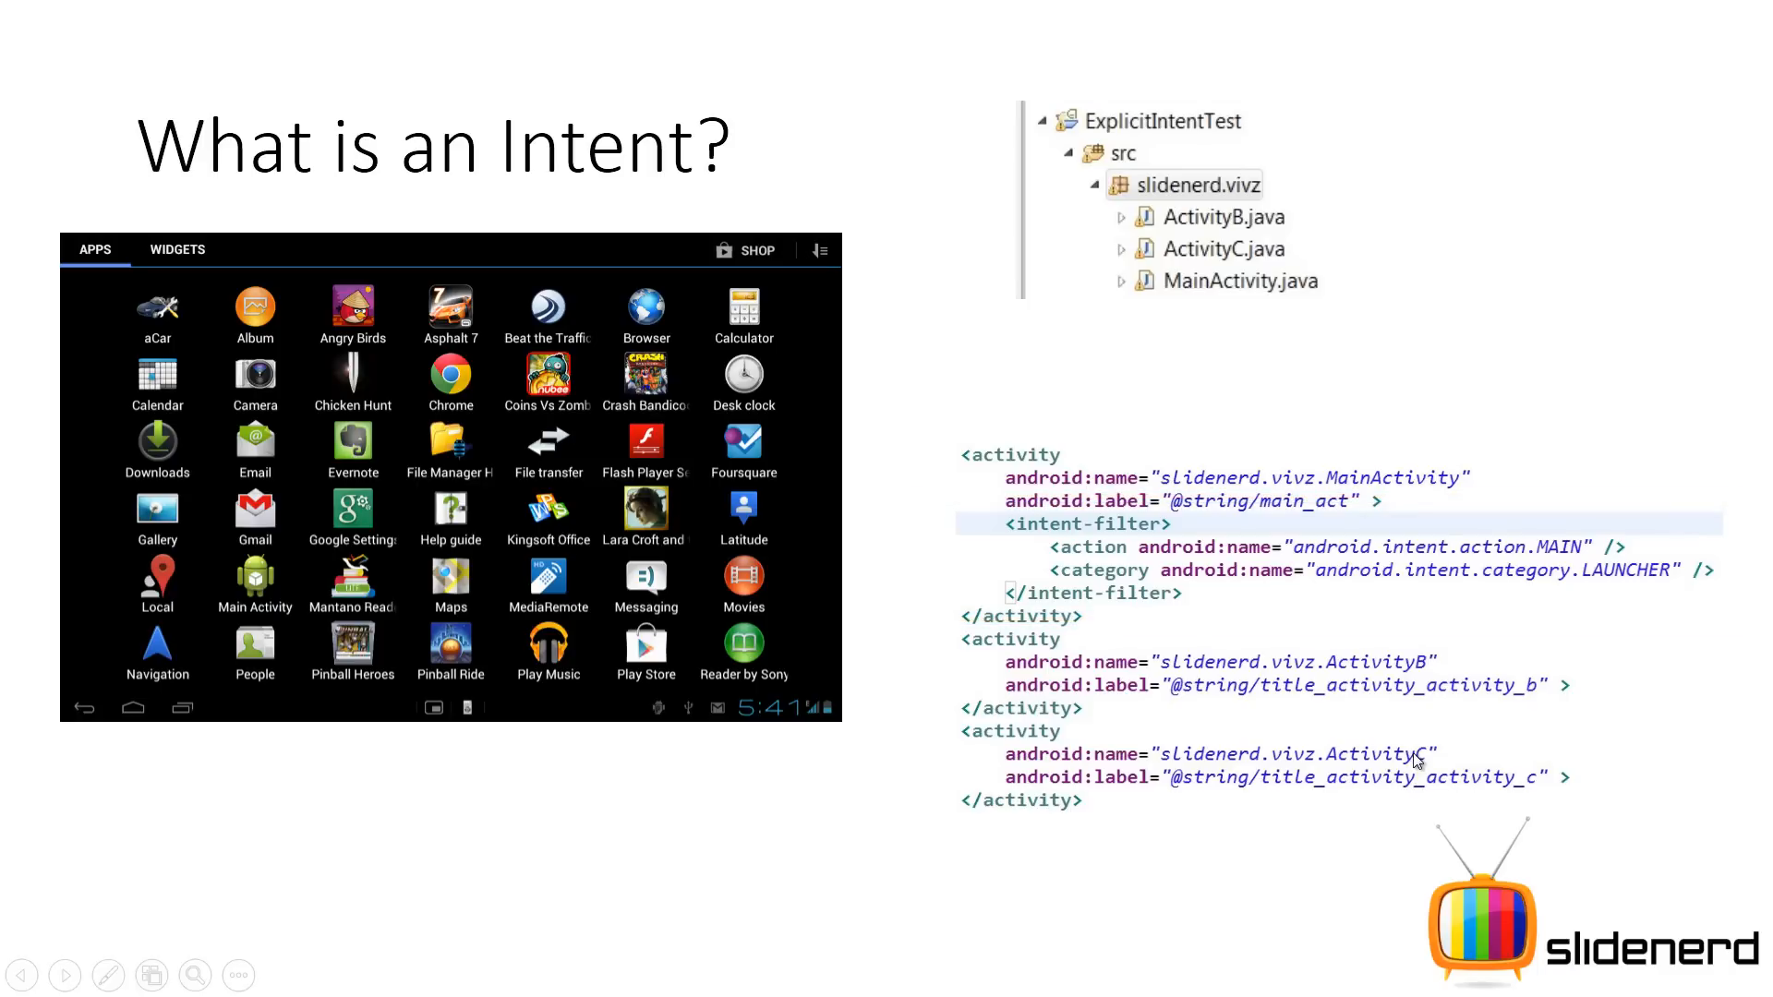
pyautogui.moveTo(1147, 561)
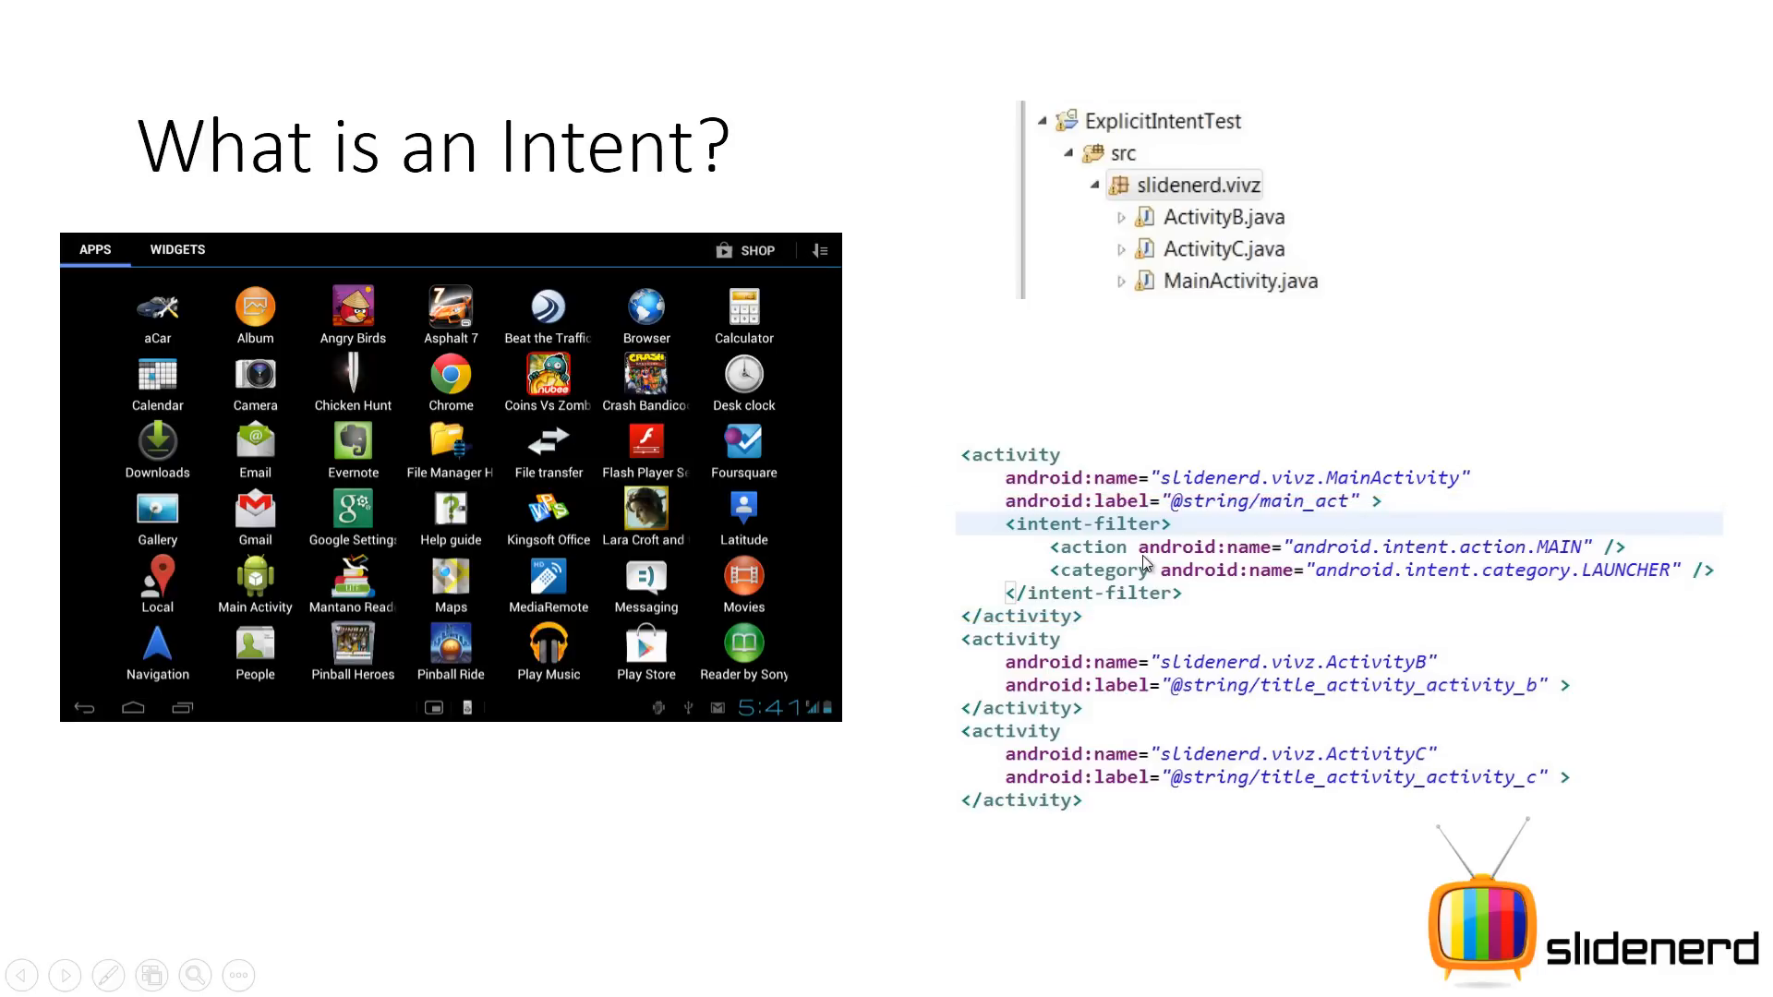
pyautogui.moveTo(1101, 565)
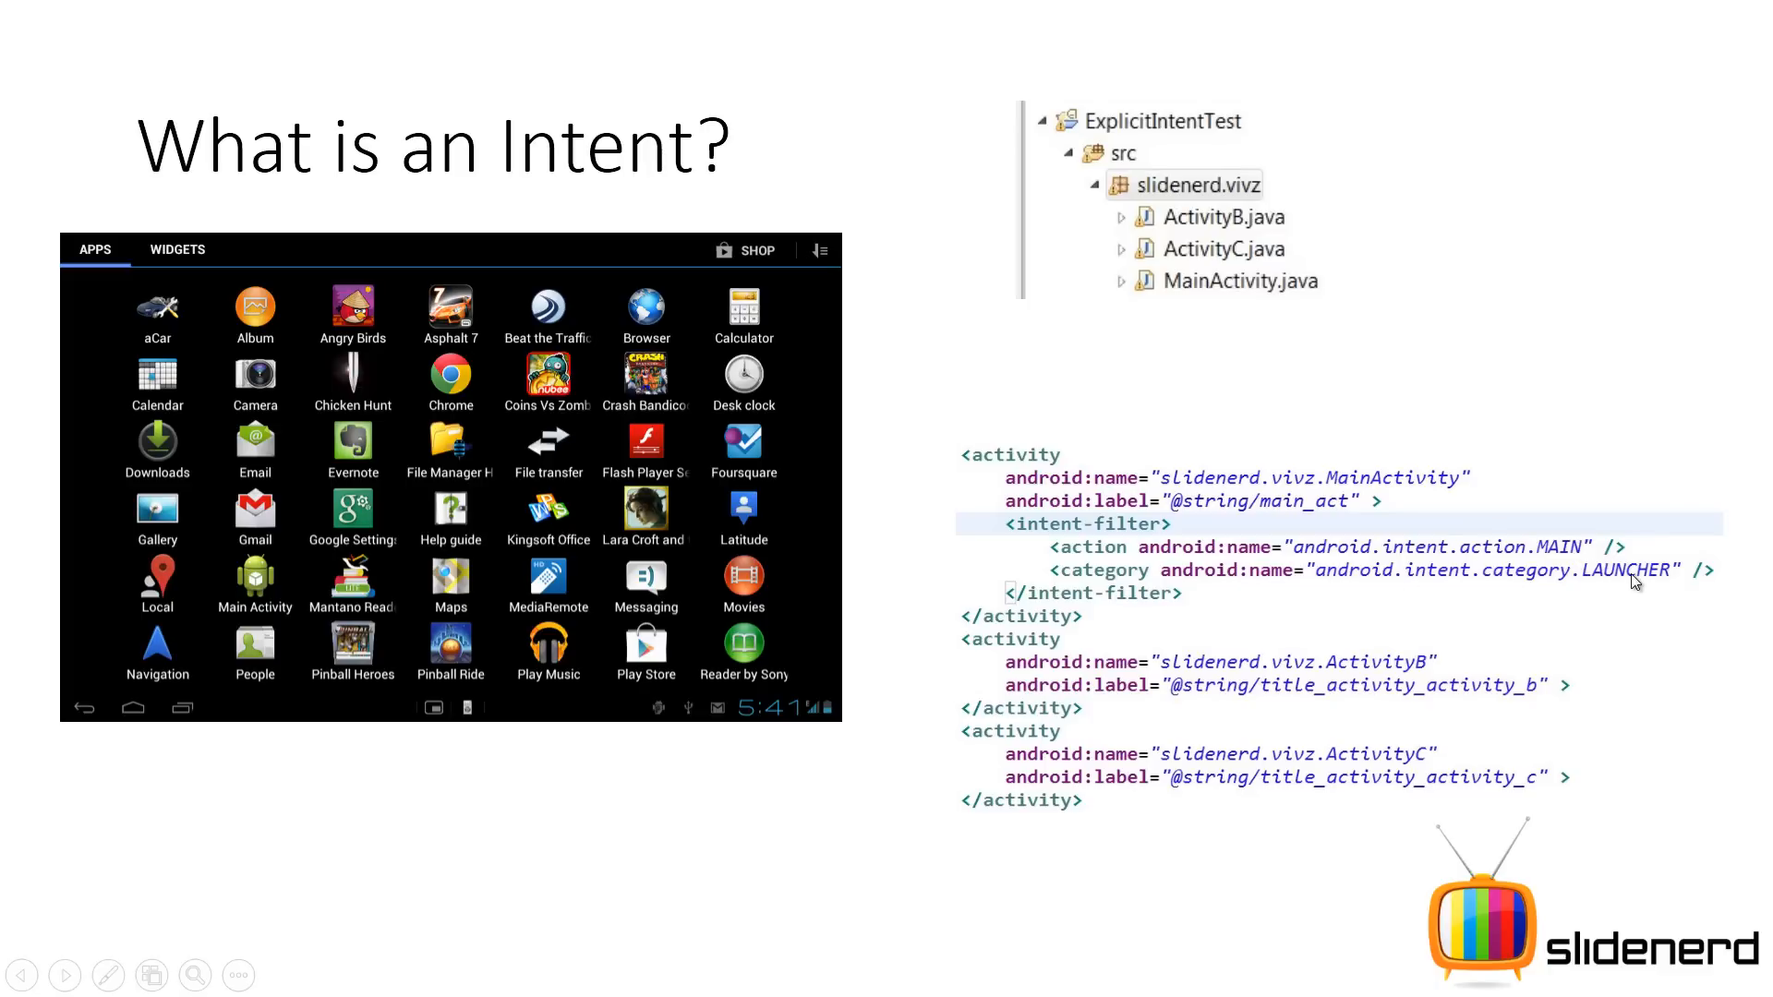
pyautogui.moveTo(1259, 294)
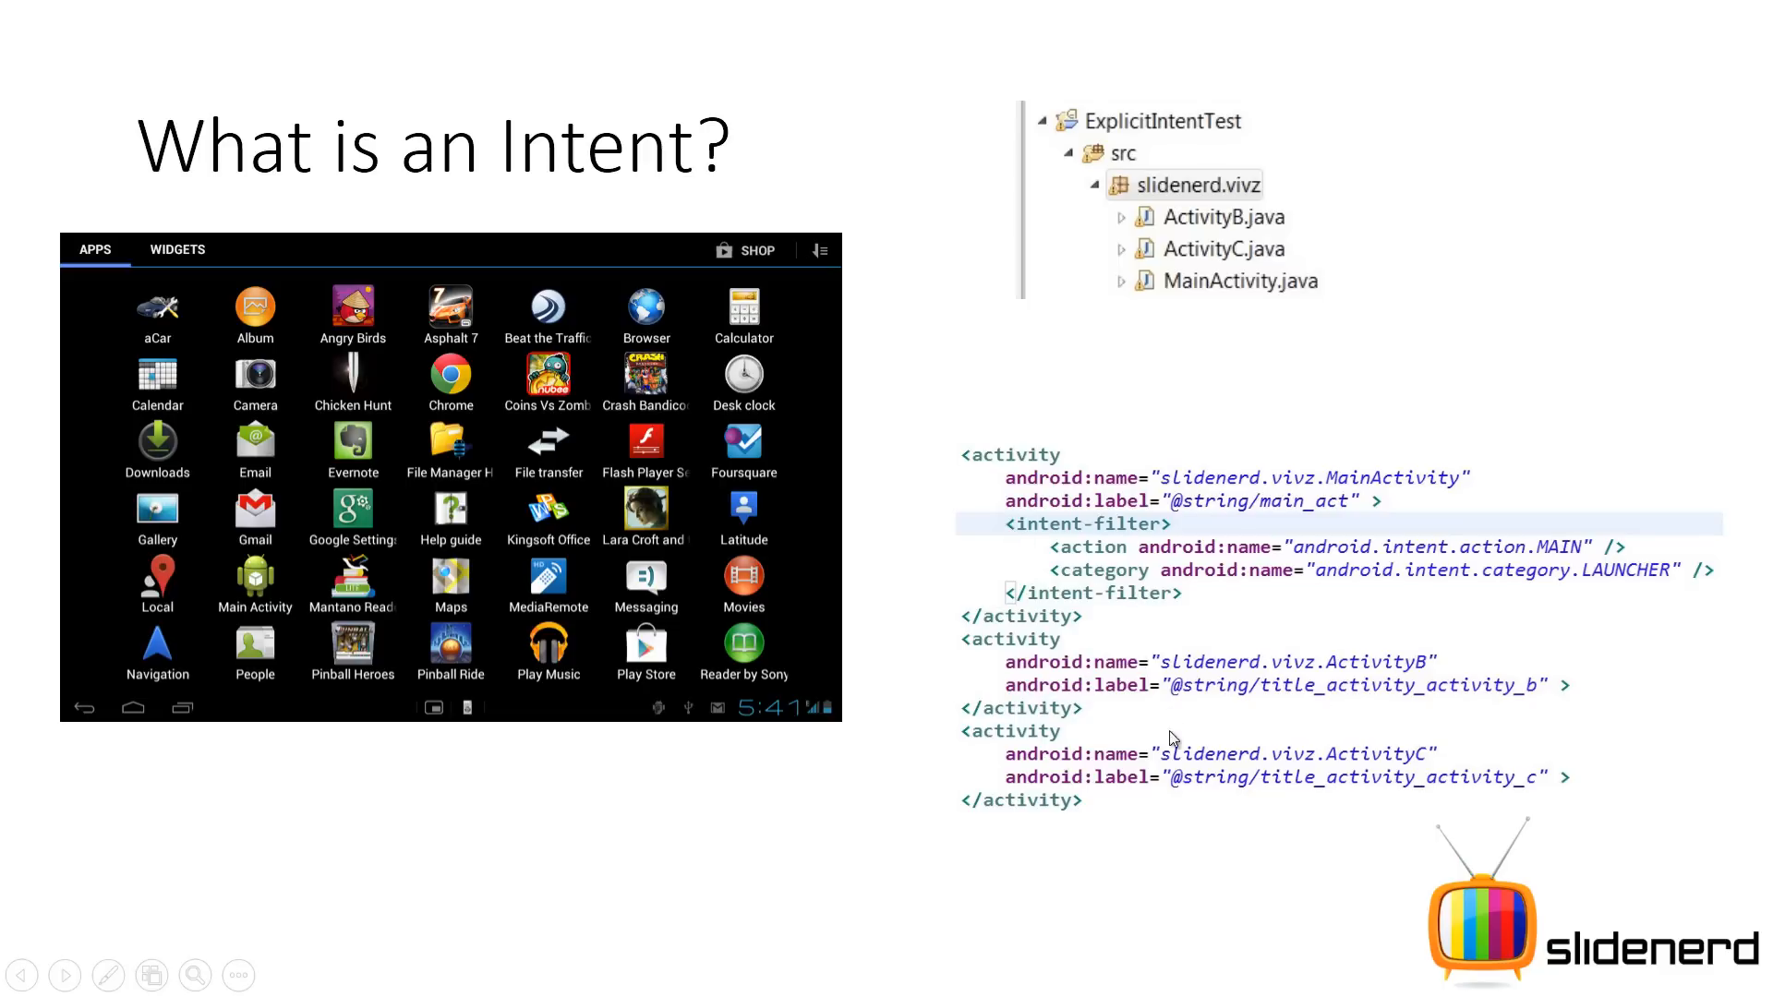
pyautogui.moveTo(997, 672)
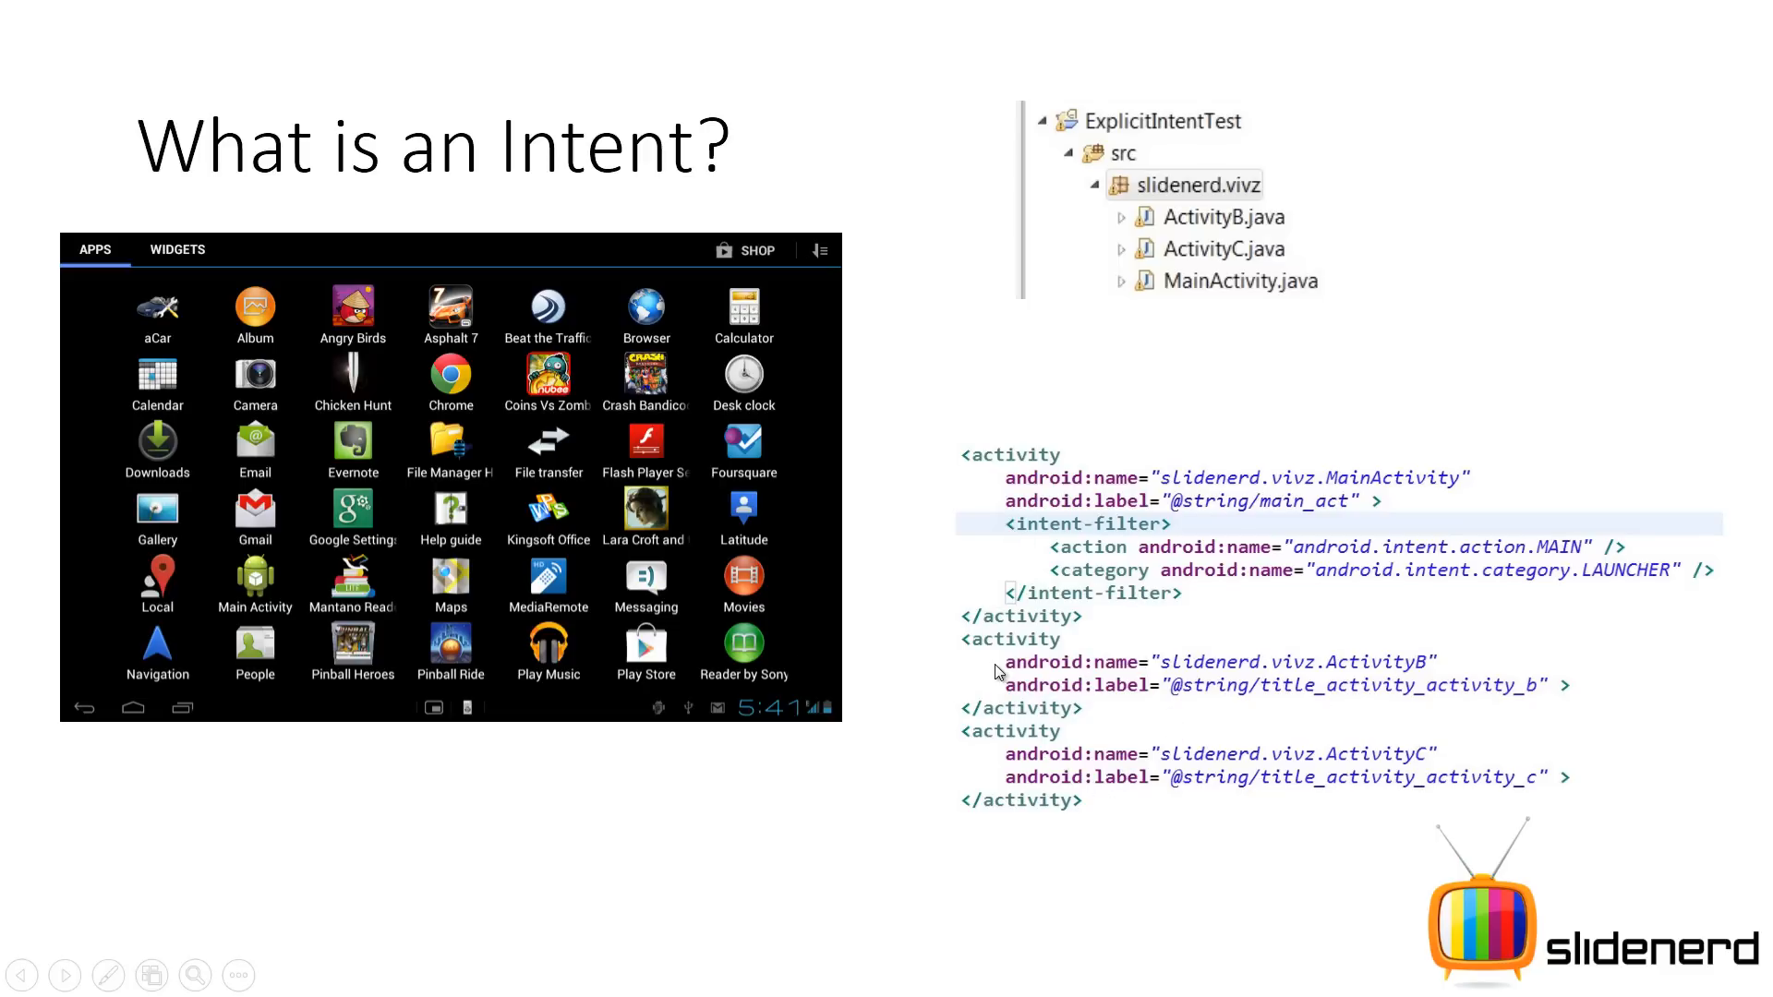
pyautogui.moveTo(613, 516)
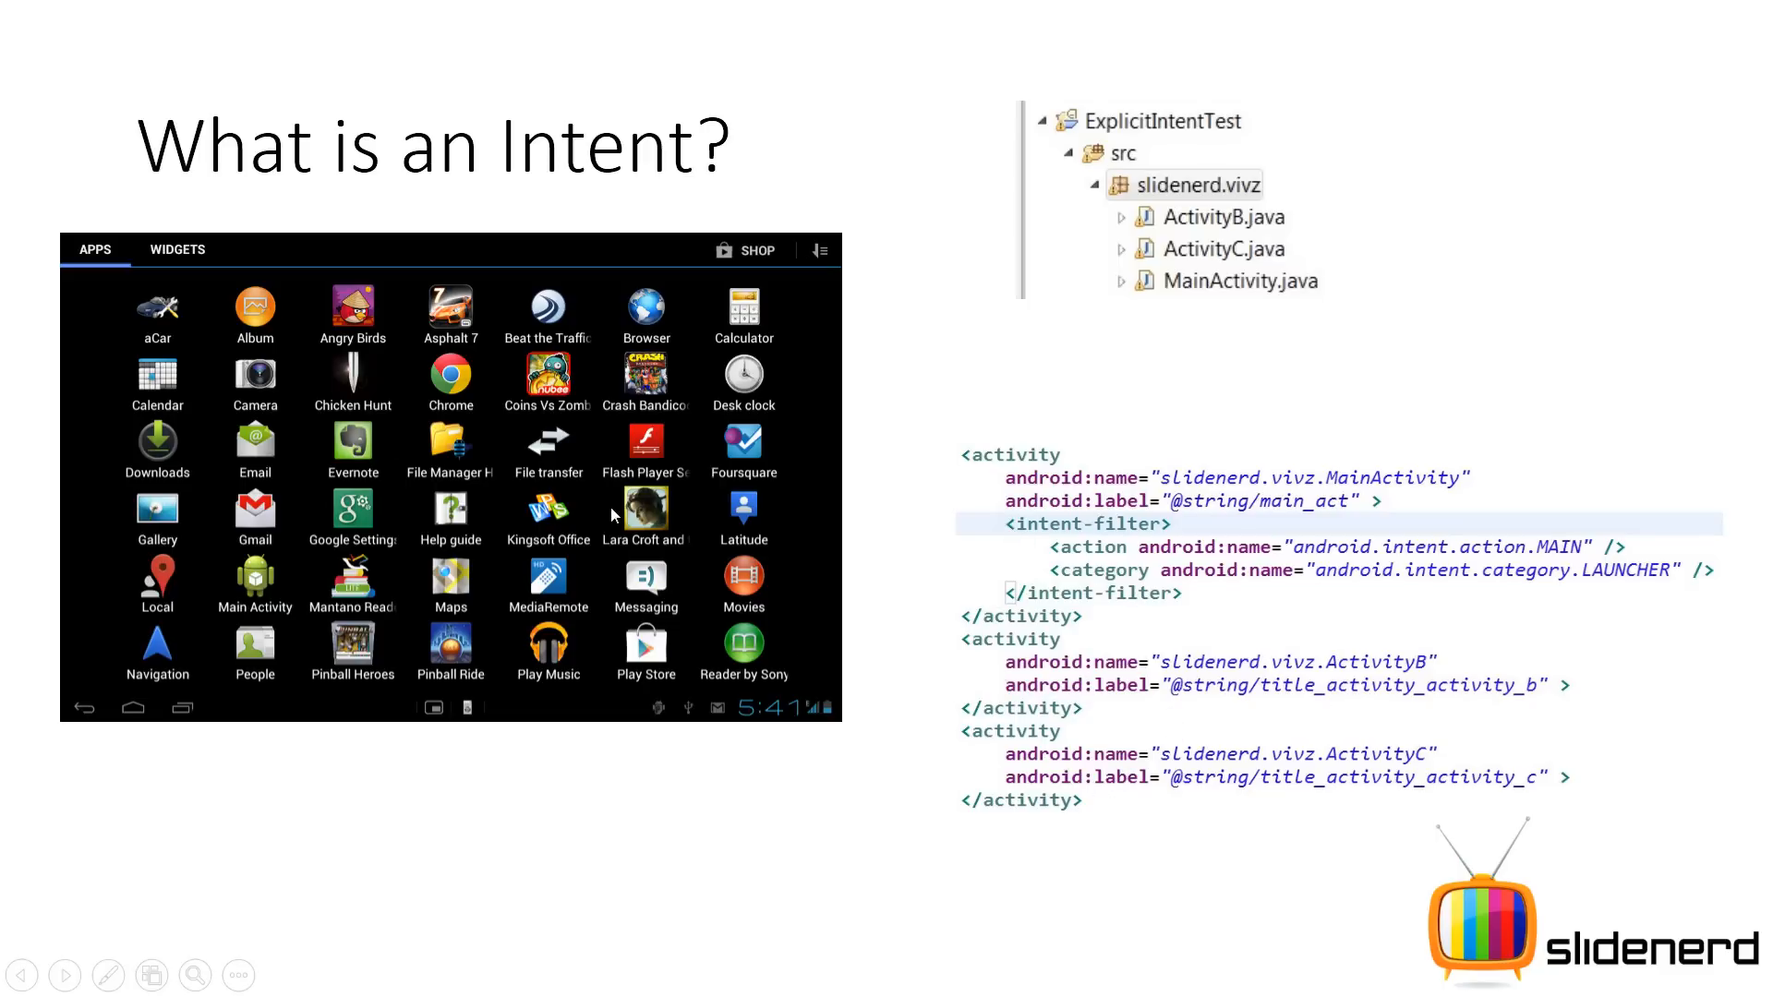
pyautogui.moveTo(652, 512)
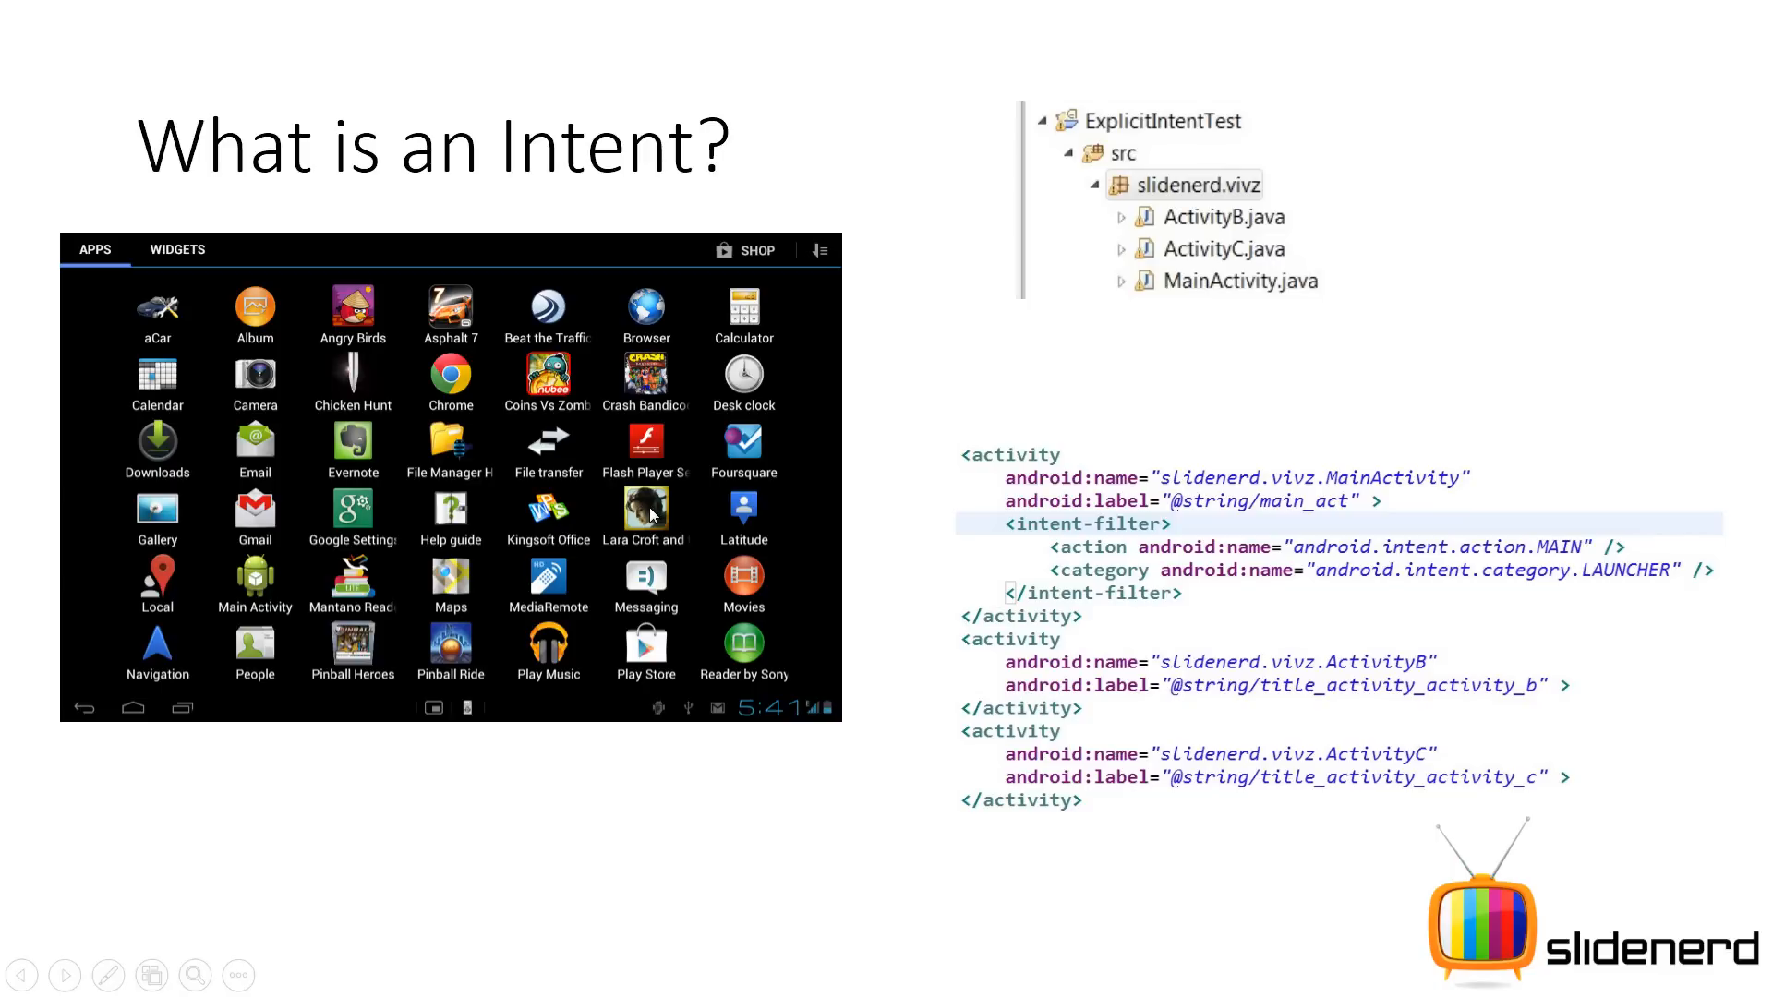